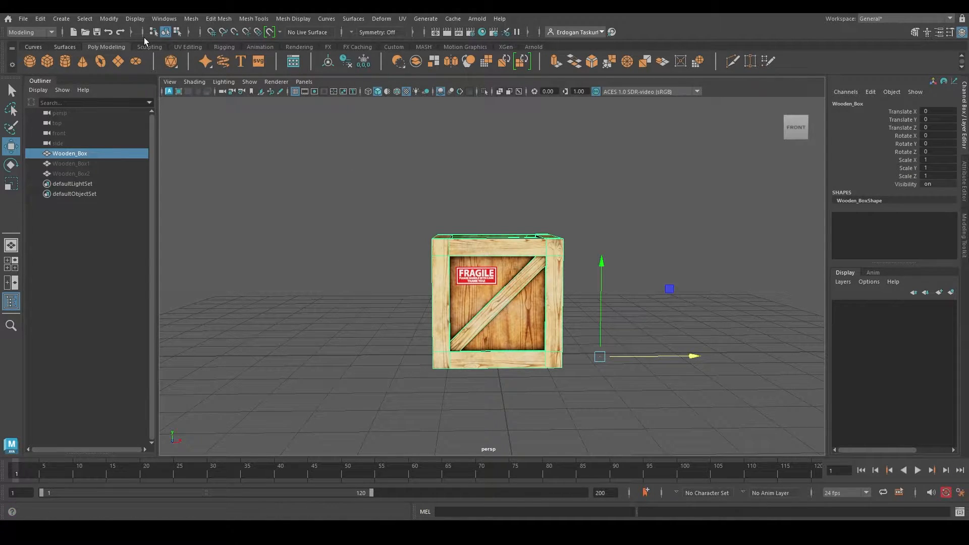
Center Wooden_Box's pivot via Modify > Center Pivot and orbit to view the crate
left_click(108, 18)
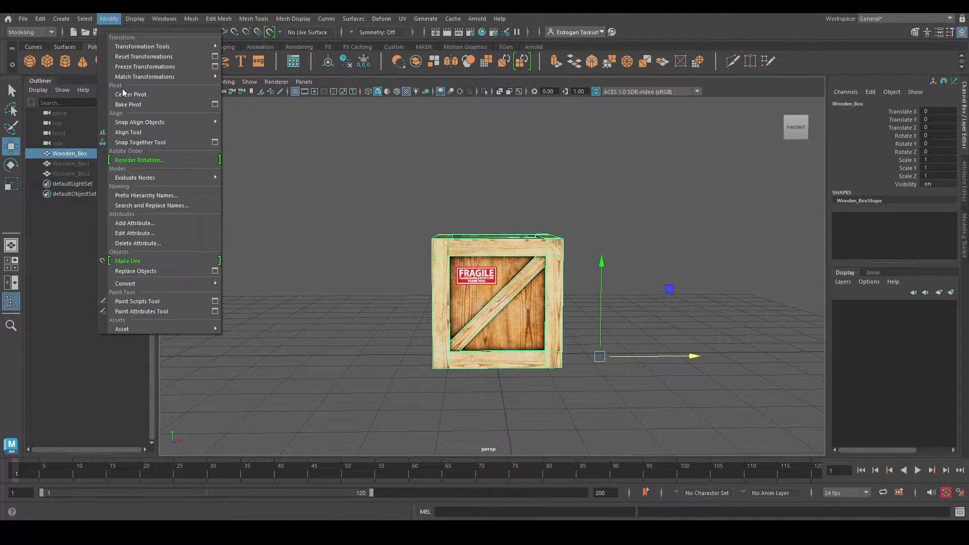
mouse_move(132, 94)
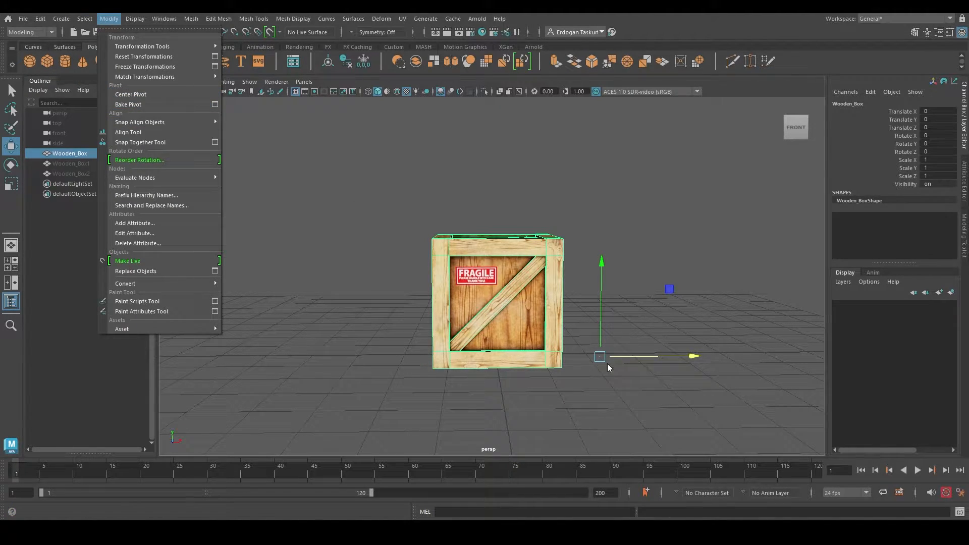
mouse_move(592, 360)
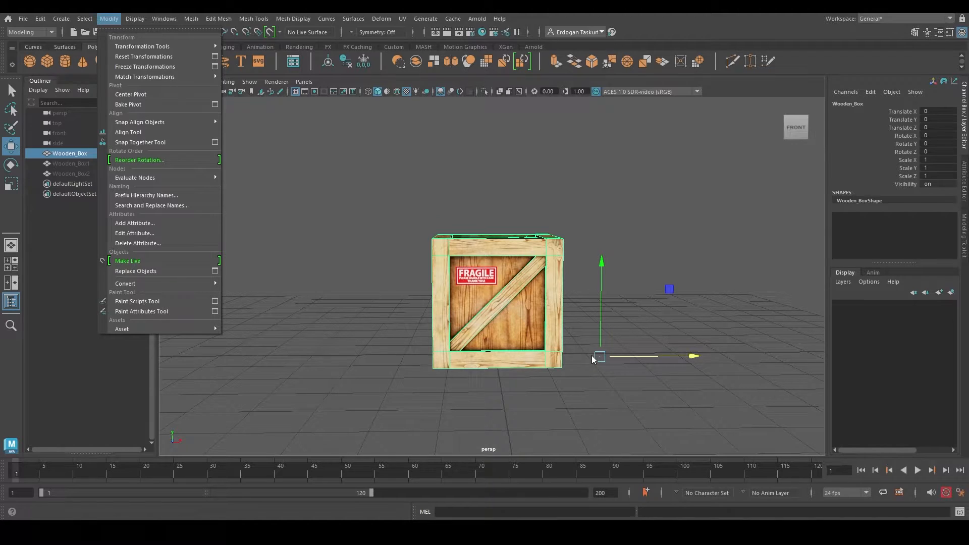
mouse_move(130, 94)
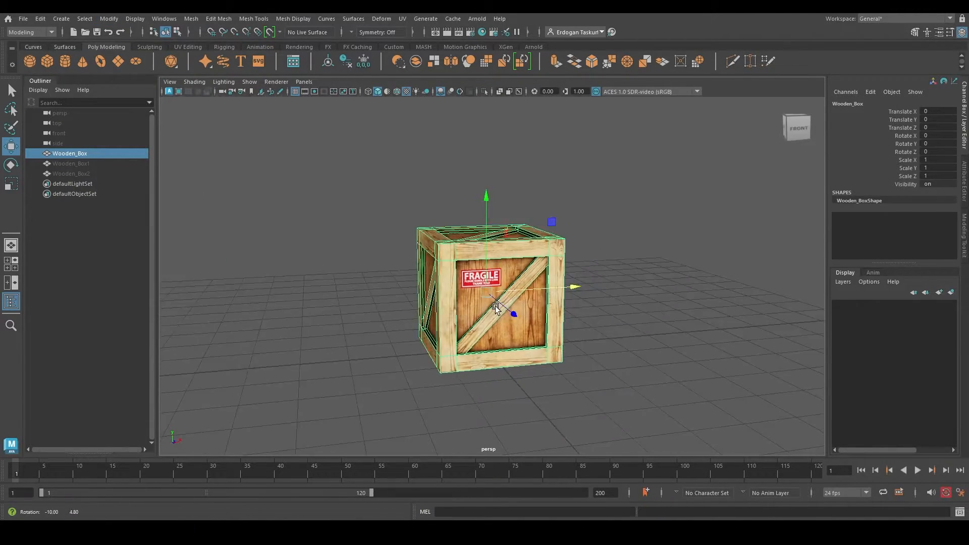
left_click_drag(494, 303, 747, 299)
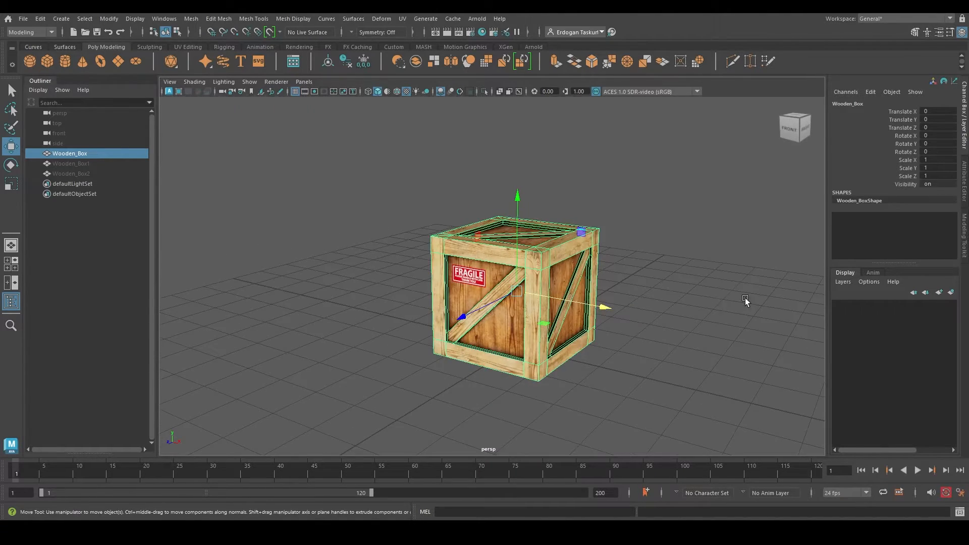
Select Wooden_Box1 and rotate it around its pivot floating above the crate
left_click(71, 163)
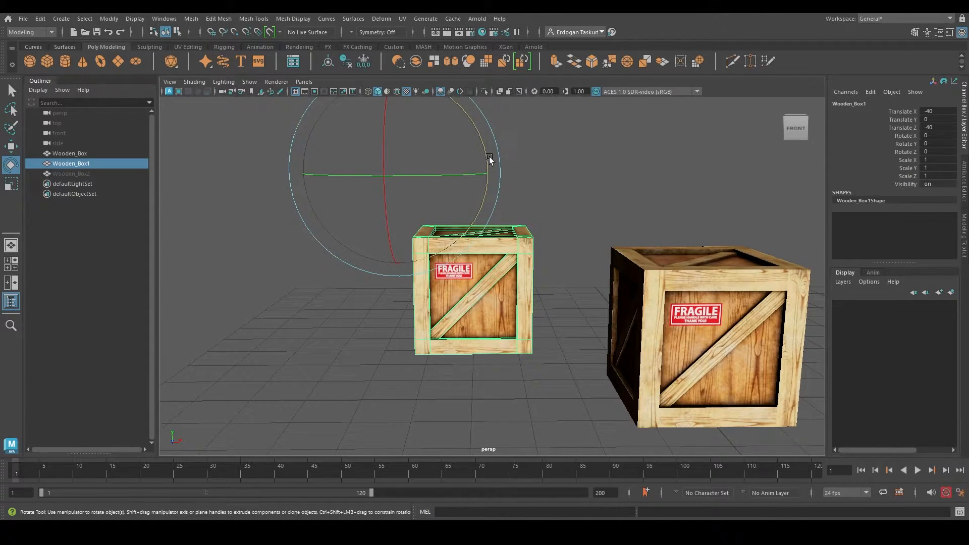
left_click_drag(488, 159, 401, 253)
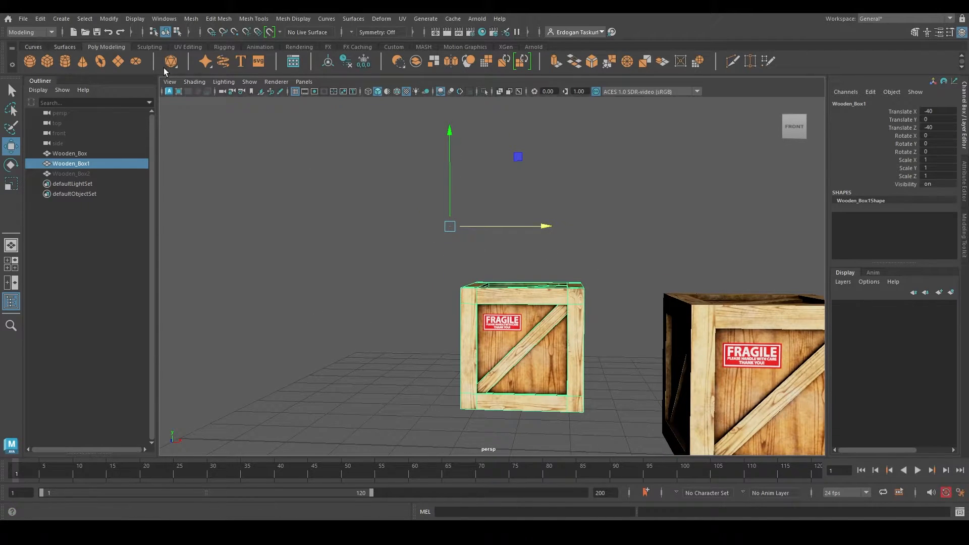
Center Wooden_Box1's pivot with Modify > Center Pivot and test-rotate it around its middle
left_click(108, 18)
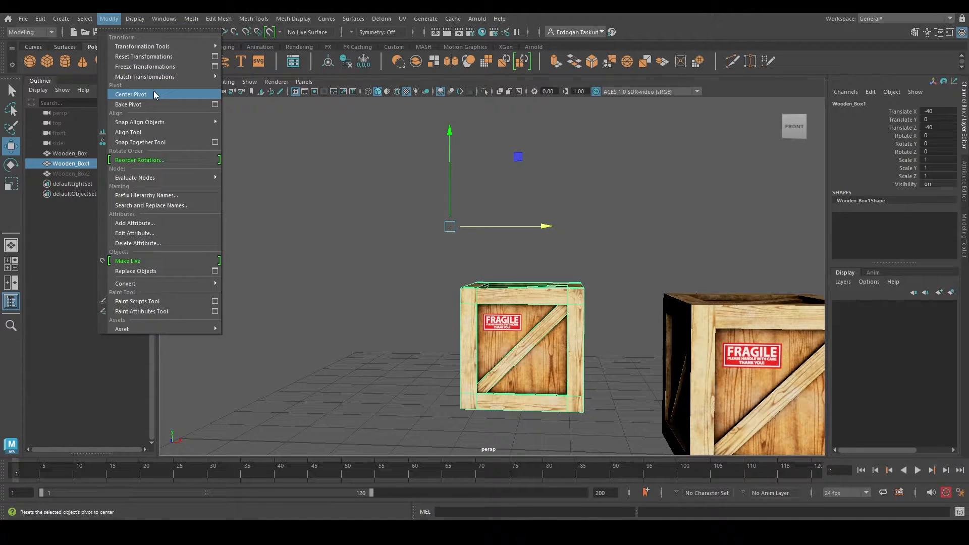
left_click(130, 94)
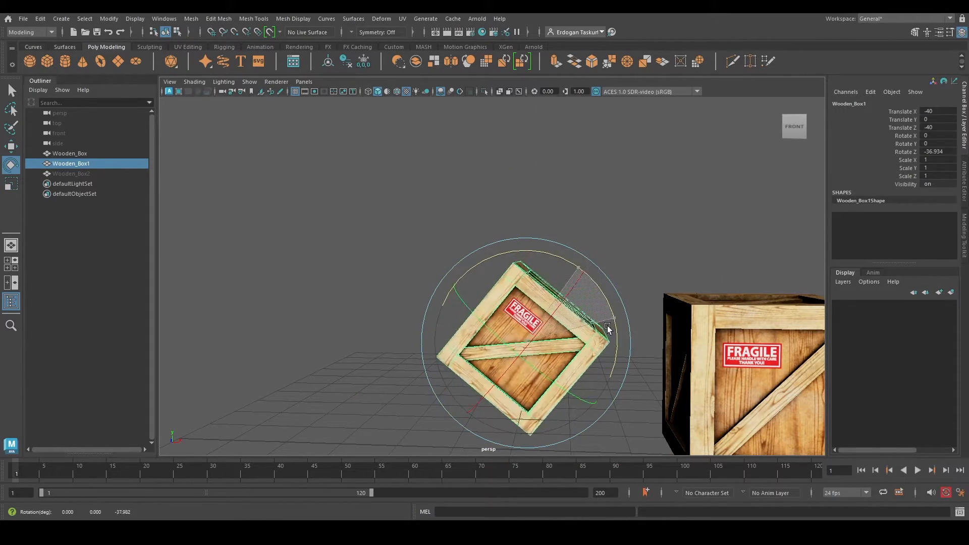
left_click_drag(609, 327, 515, 275)
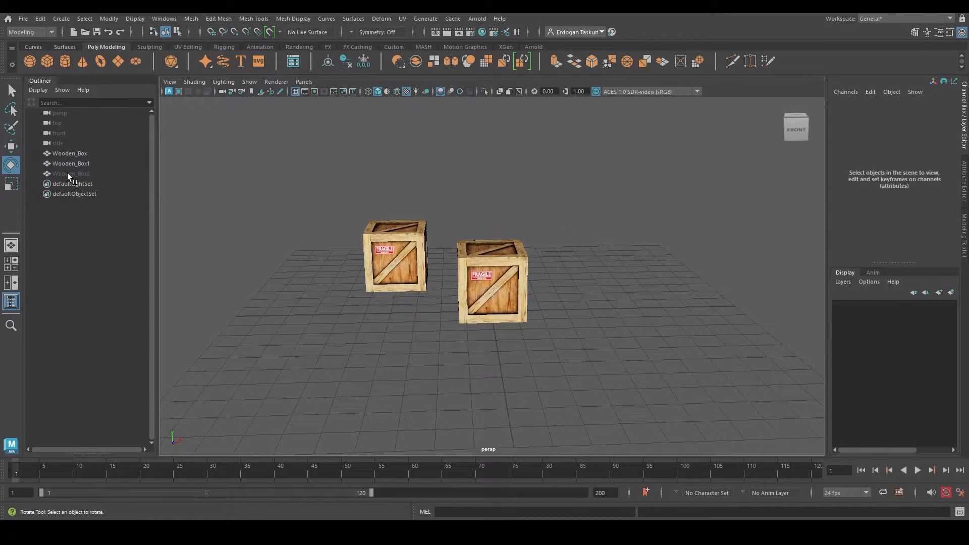
Select Wooden_Box2 and orbit the view to inspect its pivot below the crate
left_click(69, 173)
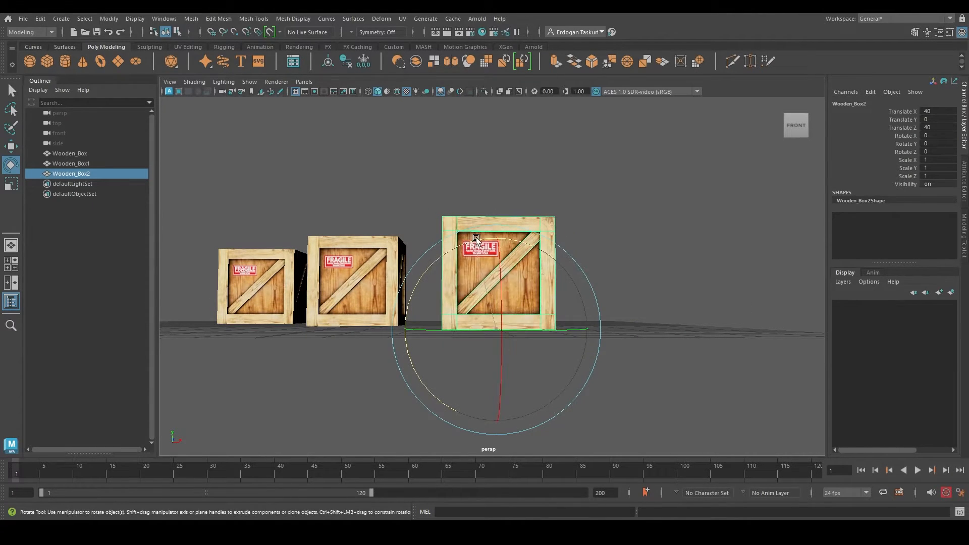
left_click_drag(475, 237, 490, 340)
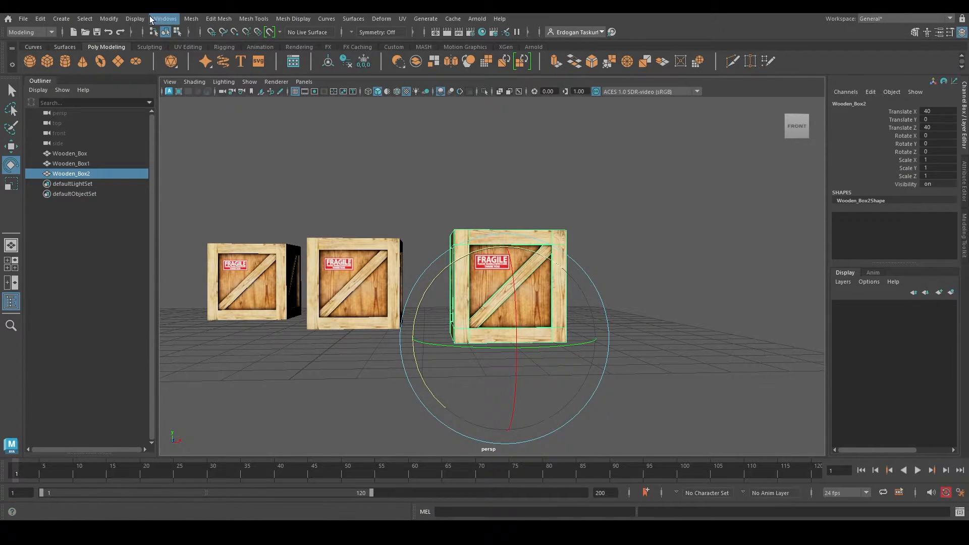
mouse_move(329, 61)
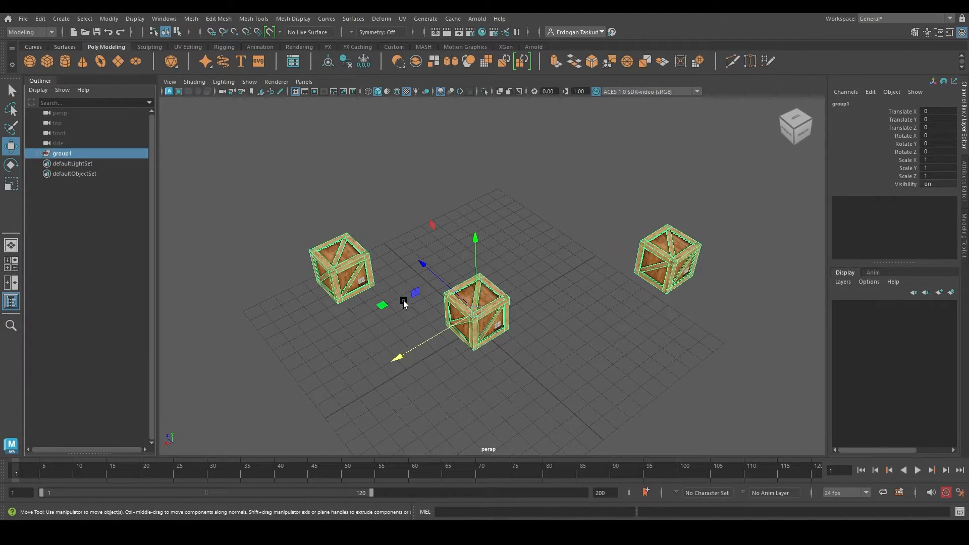
mouse_move(328, 61)
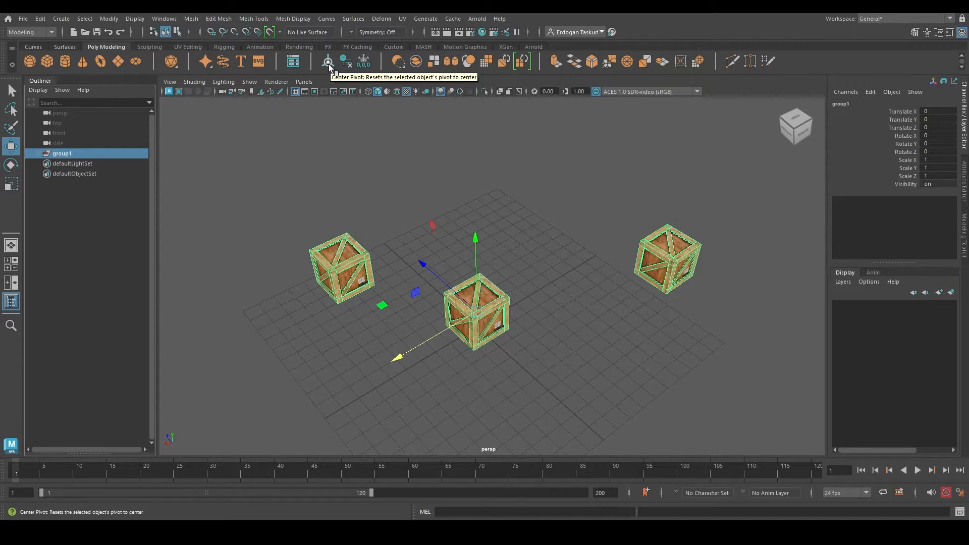